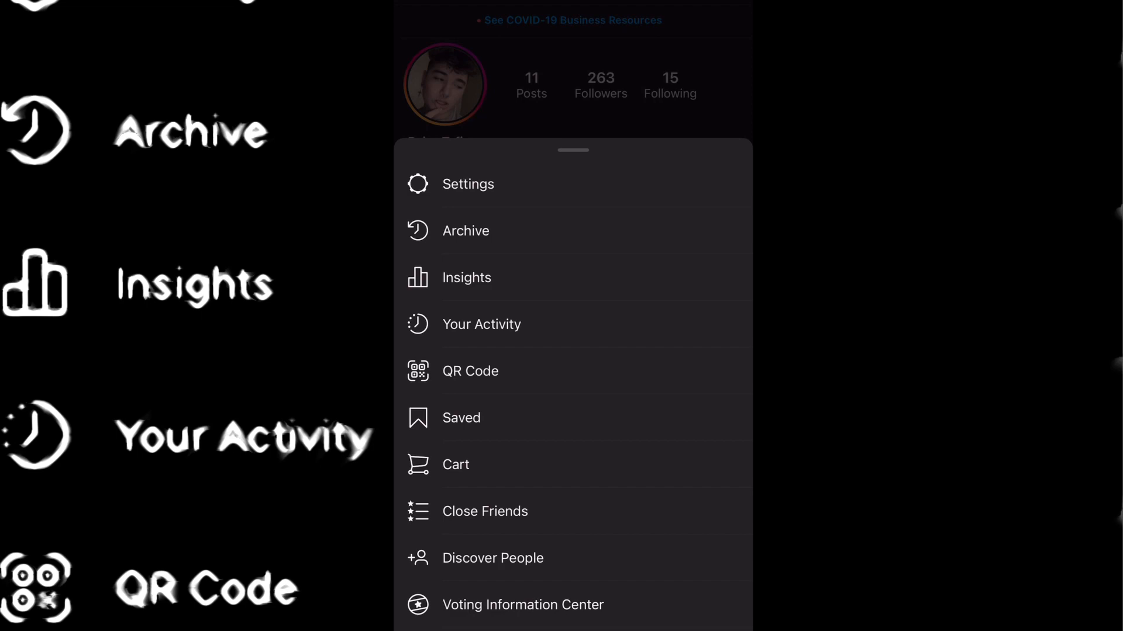
Reach the hidden Celebrate With Us app icon page from the profile's Settings
left_click(466, 184)
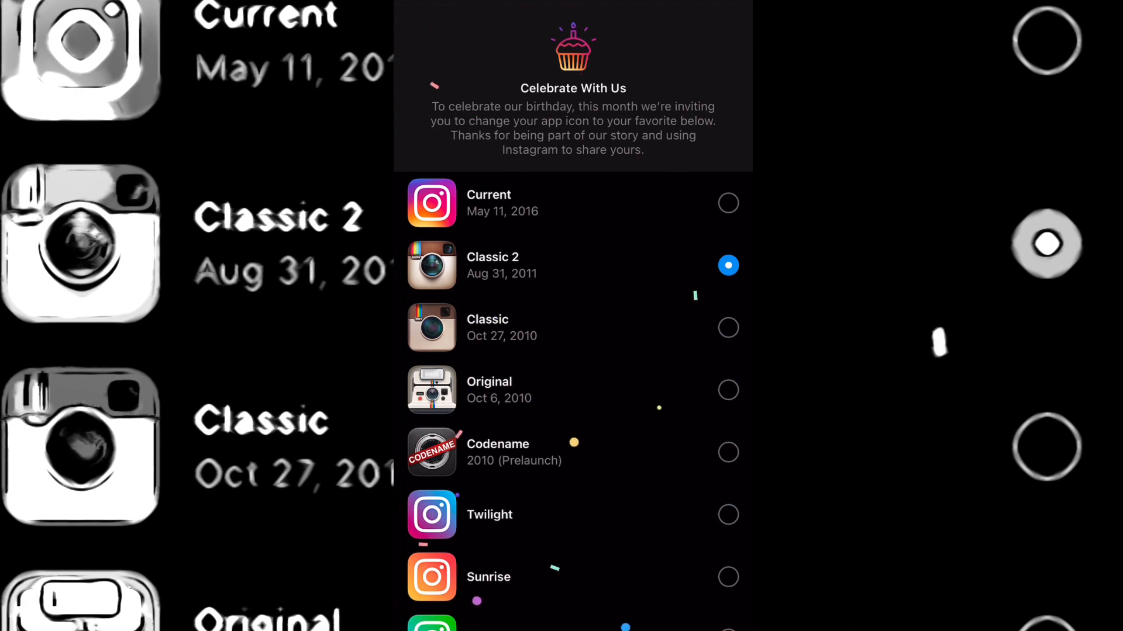
Select Classic 2 as the app icon, acknowledge the change, and browse further icons (Aurora, Pride, Gold, Dark)
left_click(728, 265)
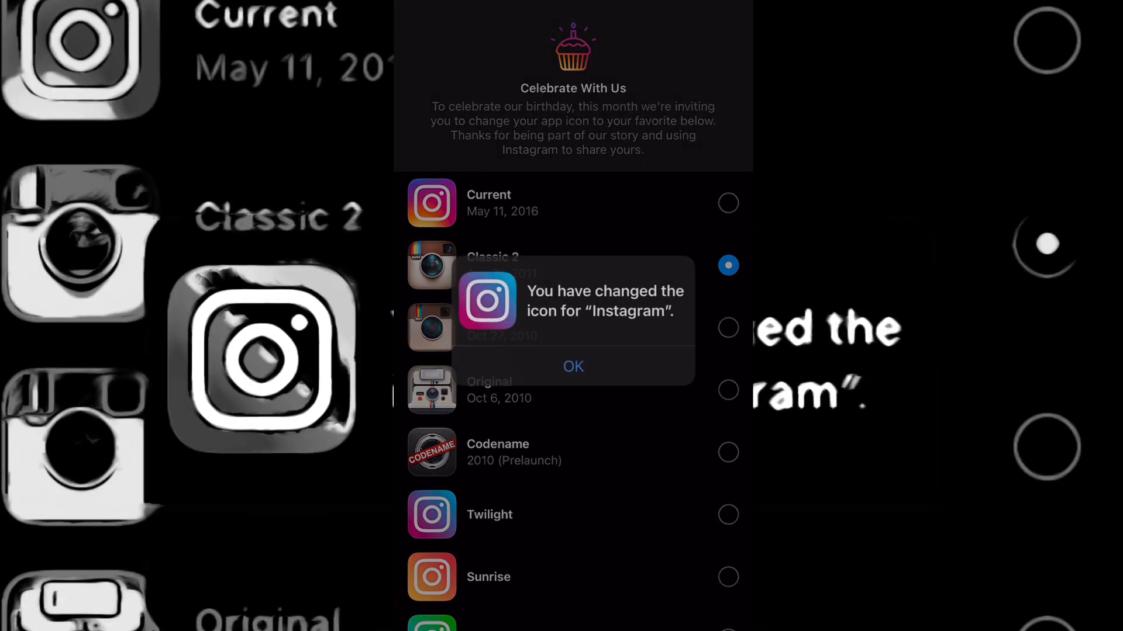
left_click(573, 366)
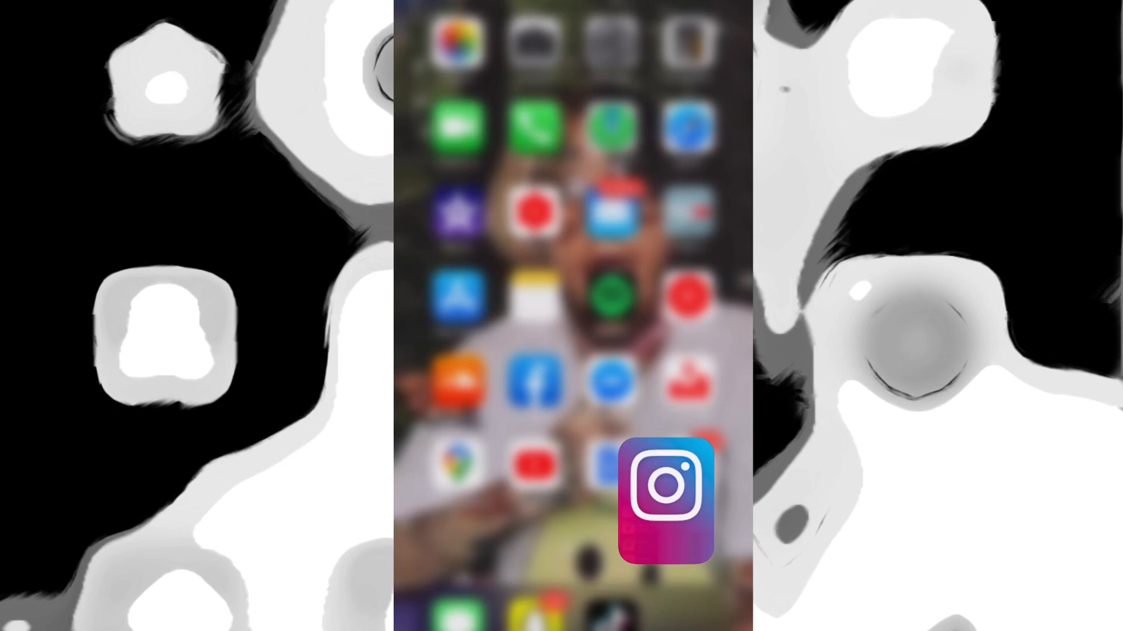
left_click(664, 499)
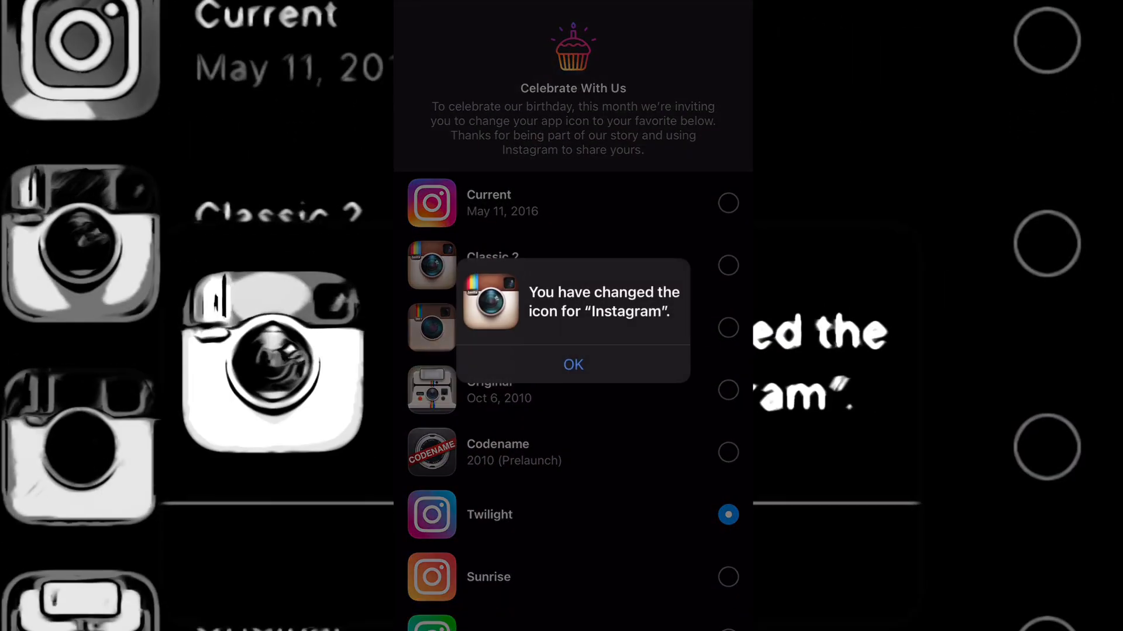
left_click(572, 365)
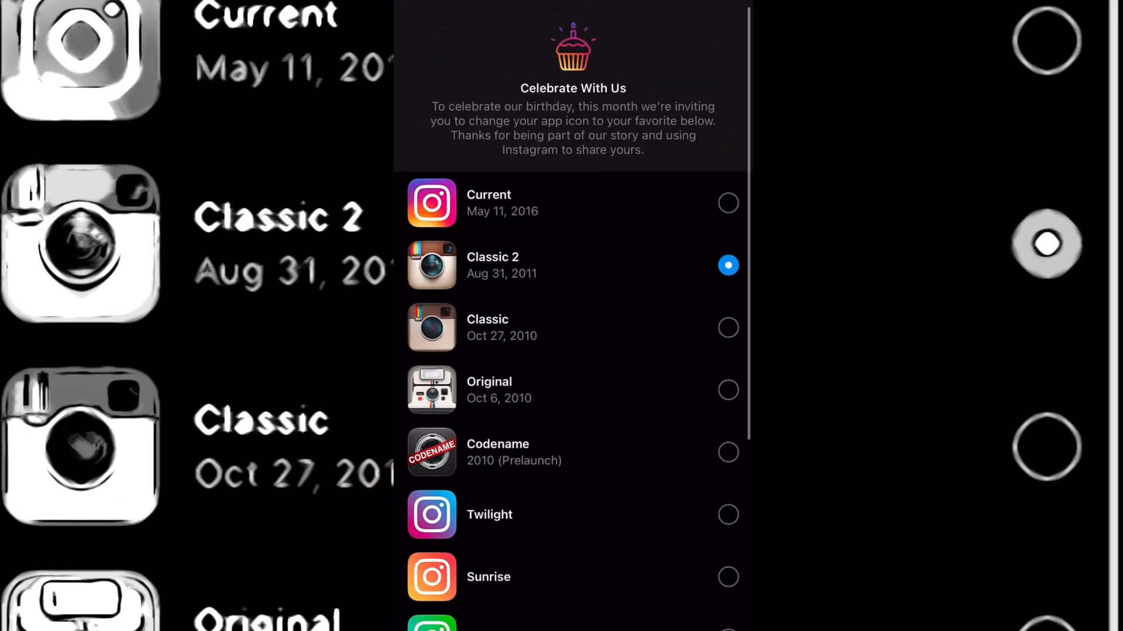
scroll("down", 3)
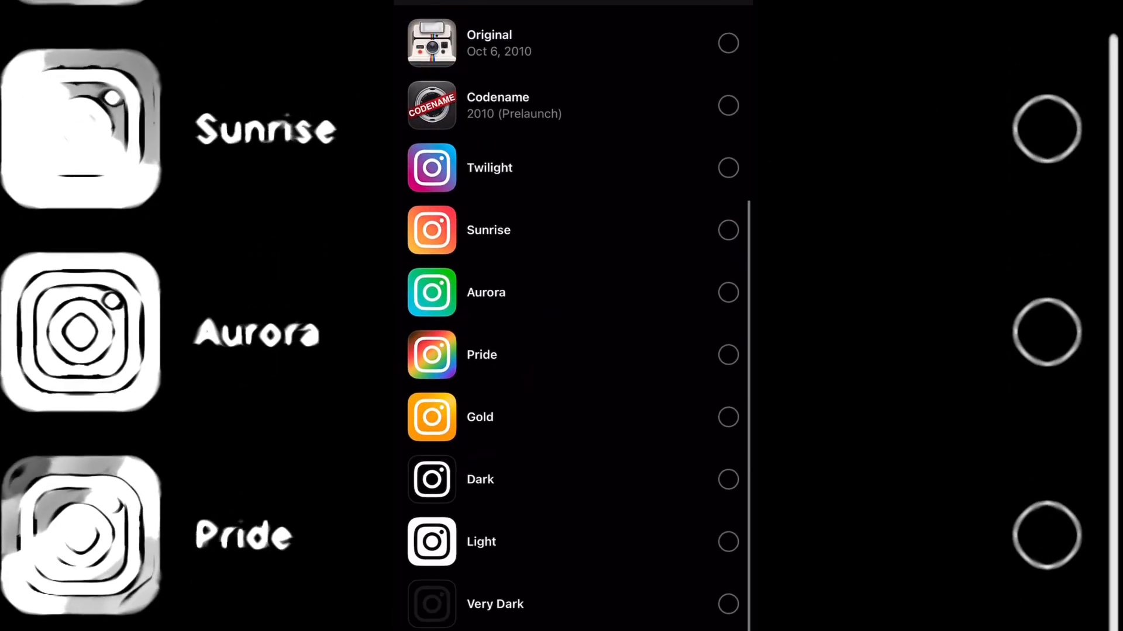